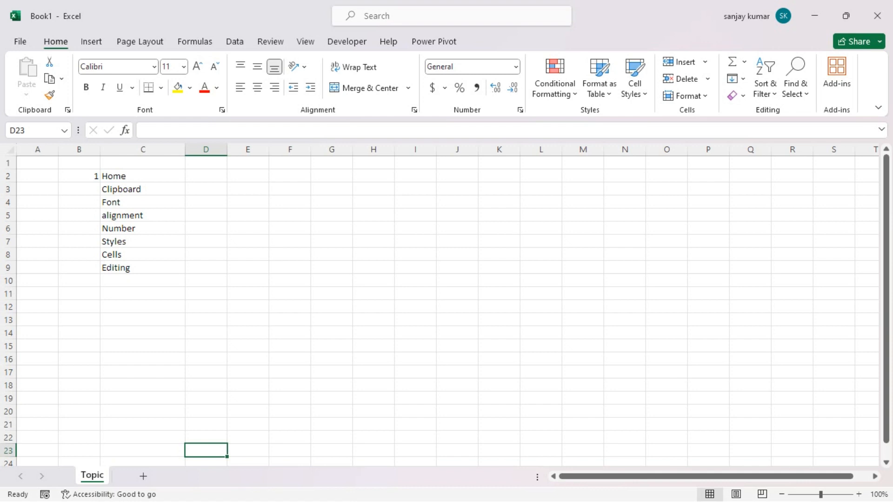
# - Add a new blank Sheet2 beside the Topic sheet and select cell B2
pyautogui.click(142, 476)
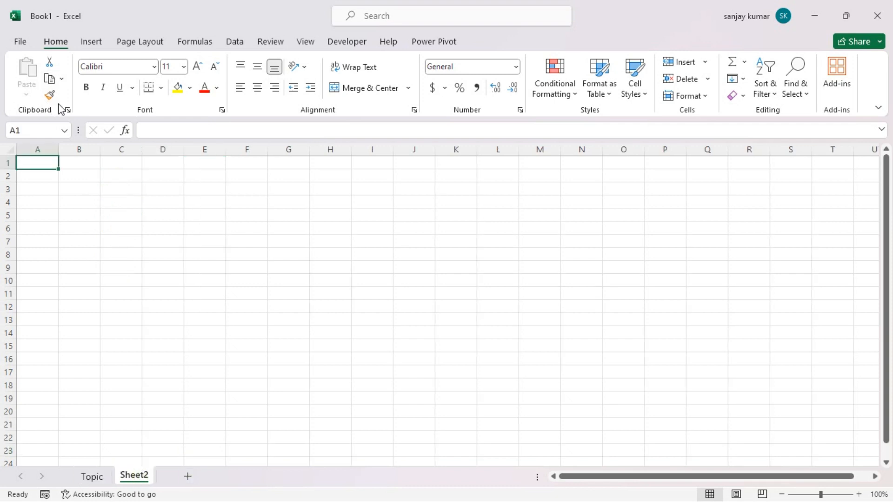
pyautogui.click(78, 175)
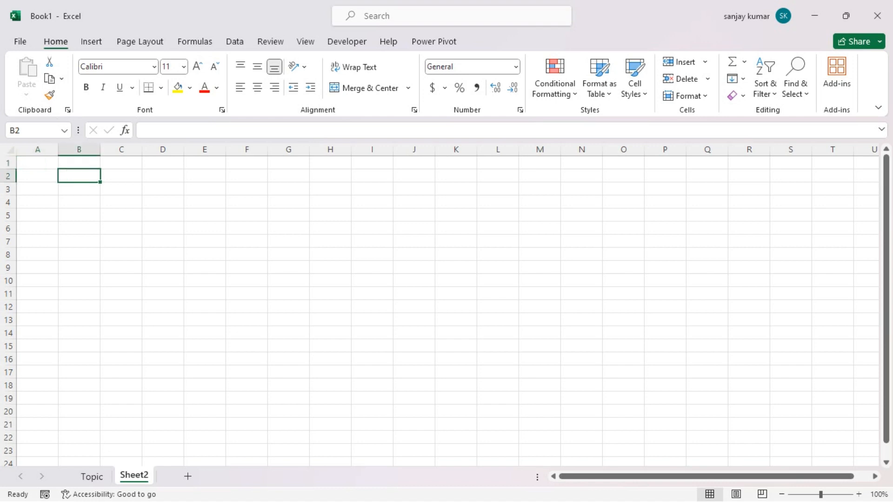
pyautogui.moveTo(52, 79)
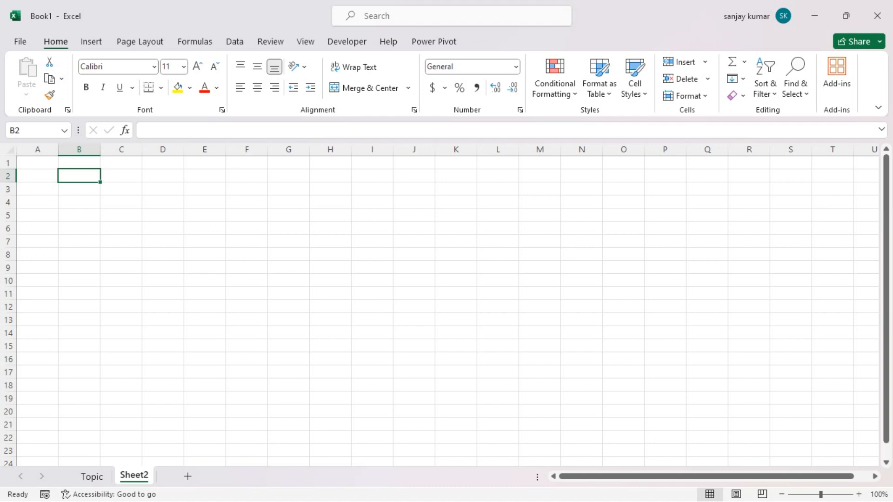
pyautogui.moveTo(58, 77)
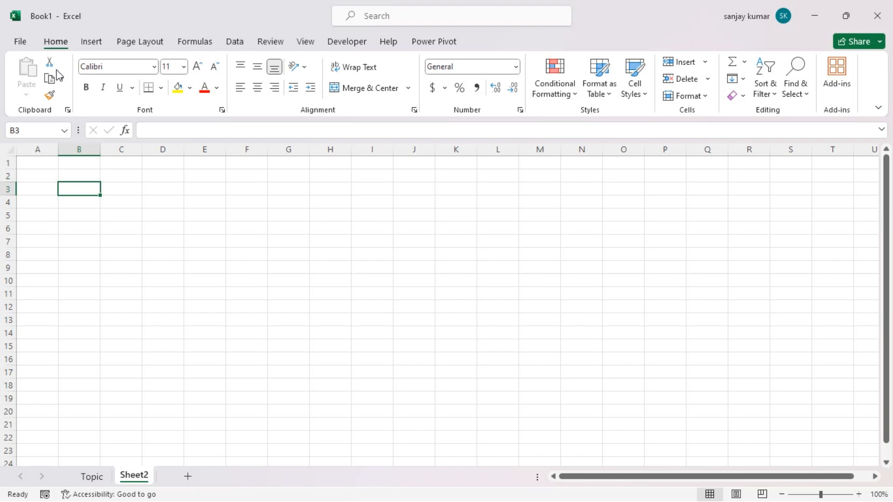
# - Enter the word Excel in B3, then cut it and paste it into D3
pyautogui.write('Exc')
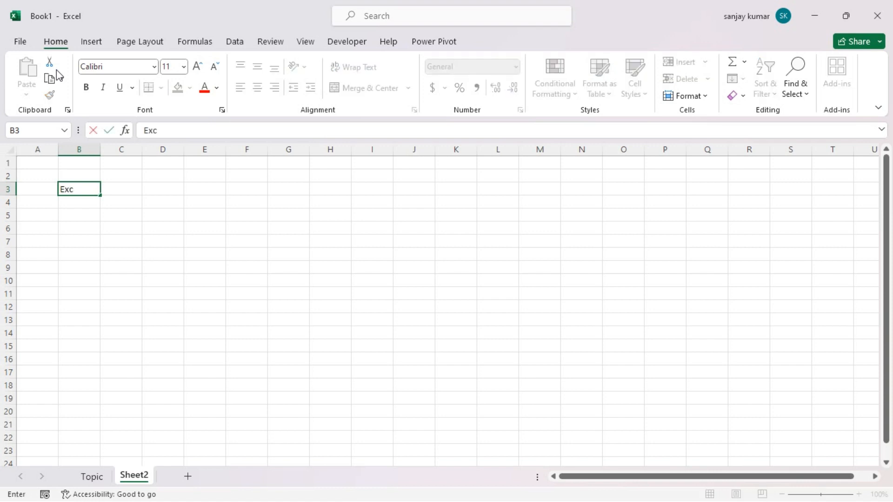
pyautogui.write('el')
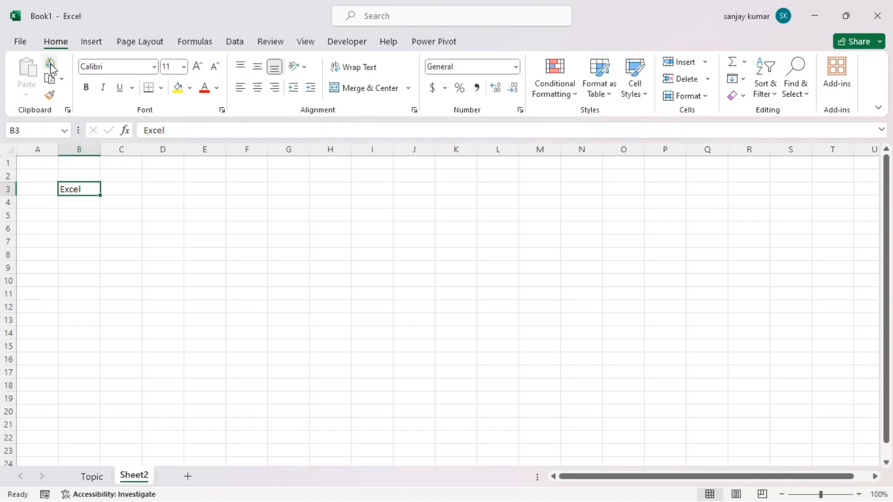
pyautogui.click(204, 188)
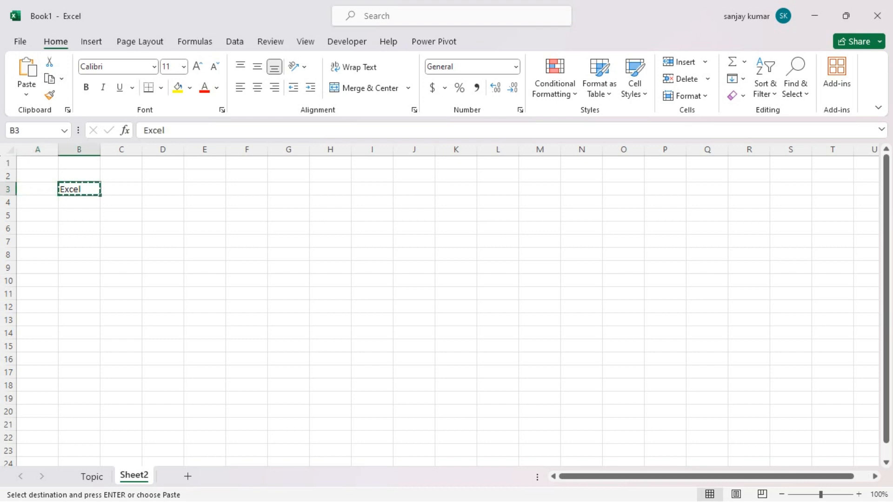
pyautogui.click(162, 189)
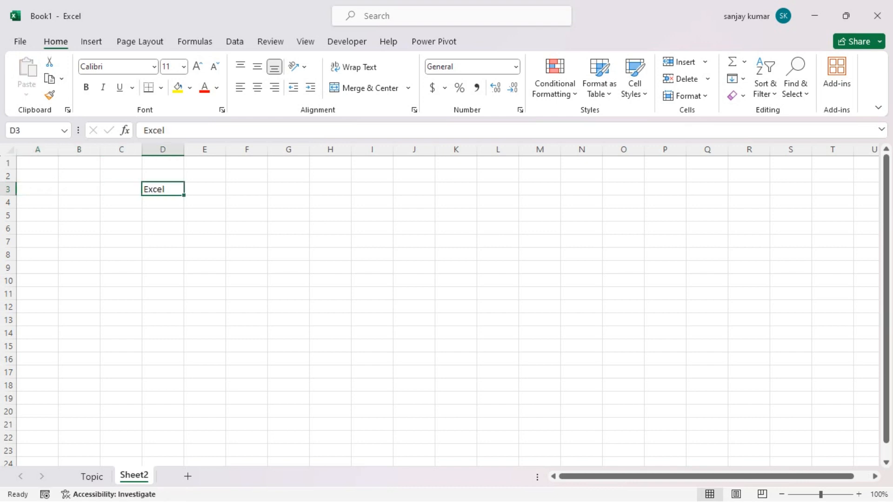
pyautogui.click(79, 189)
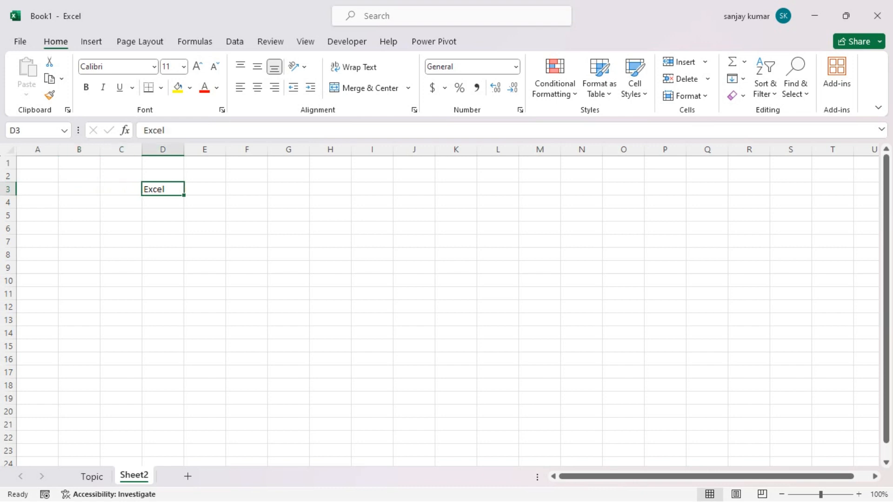
pyautogui.click(78, 189)
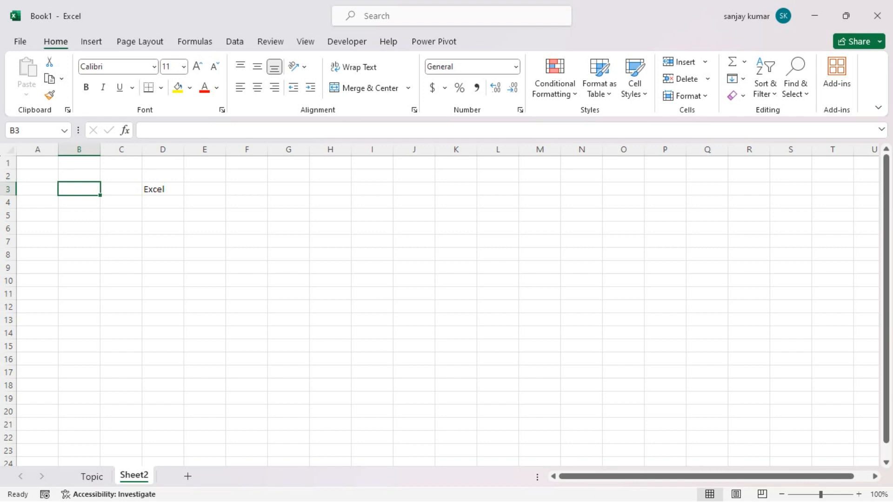
pyautogui.click(162, 189)
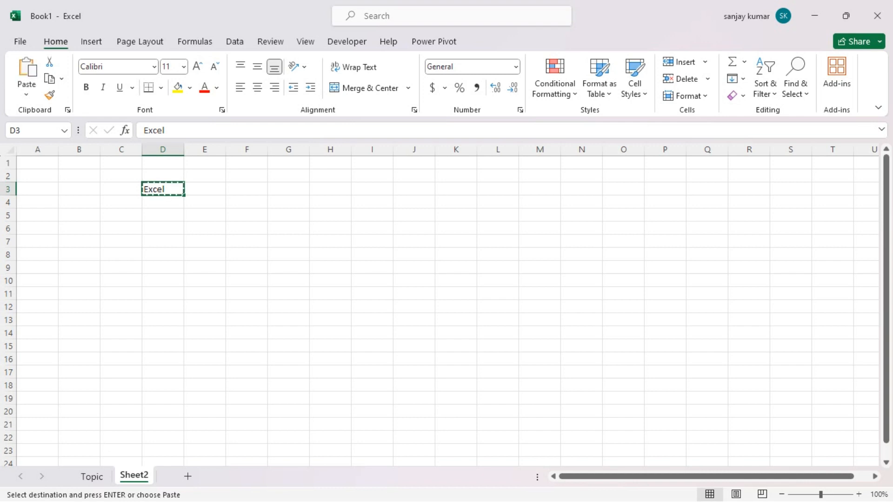
# - Paste the word Excel down D3:D18 and fill the block across to K18
pyautogui.moveTo(162, 188); pyautogui.dragTo(162, 410)
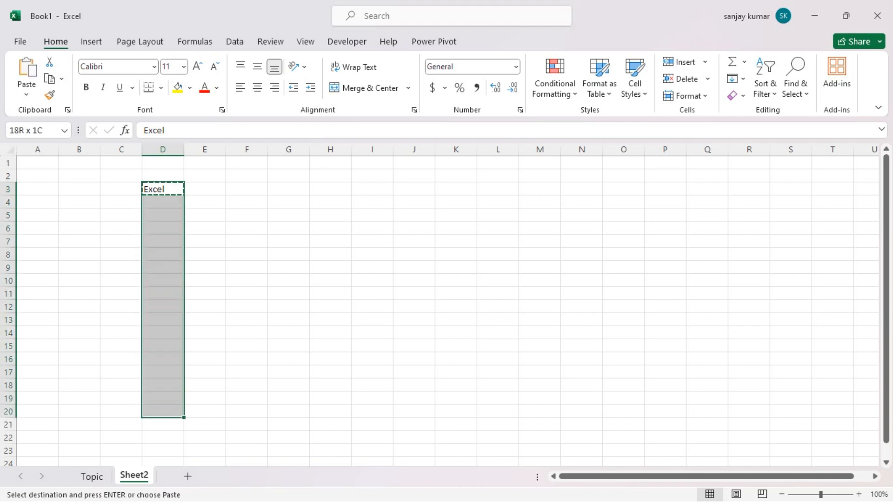
pyautogui.click(161, 189)
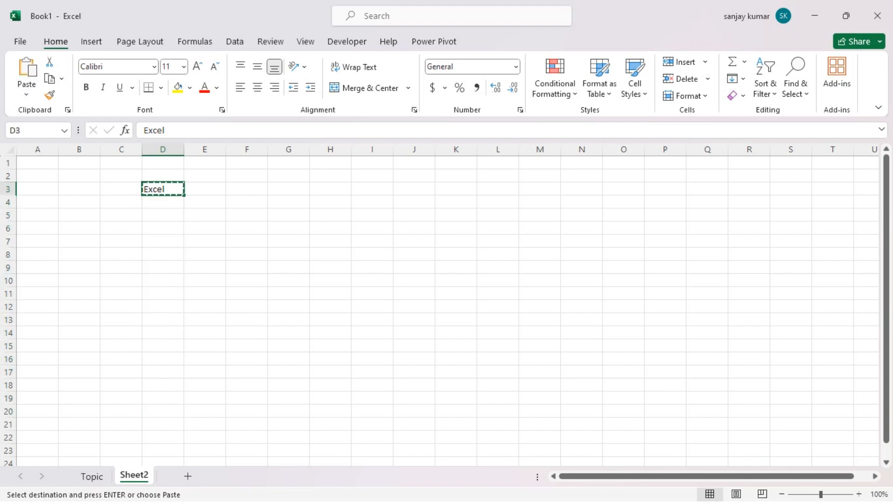
pyautogui.moveTo(162, 189); pyautogui.dragTo(162, 385)
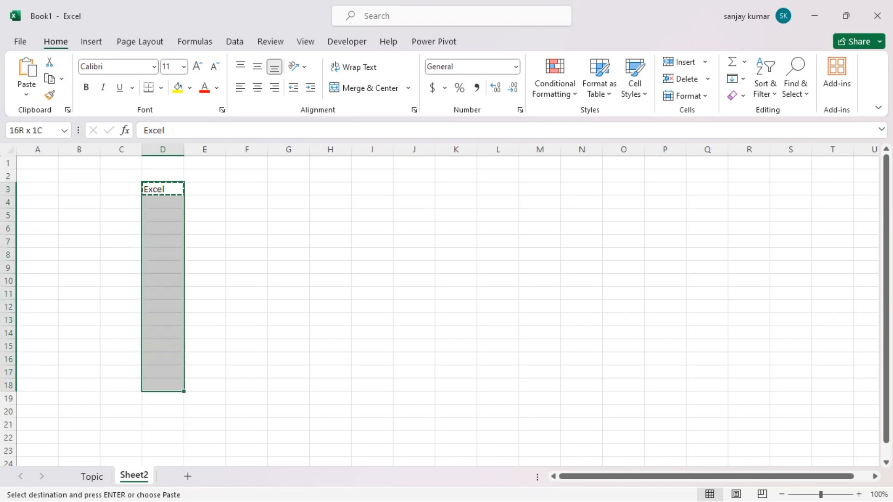
pyautogui.press('ctrl+v')
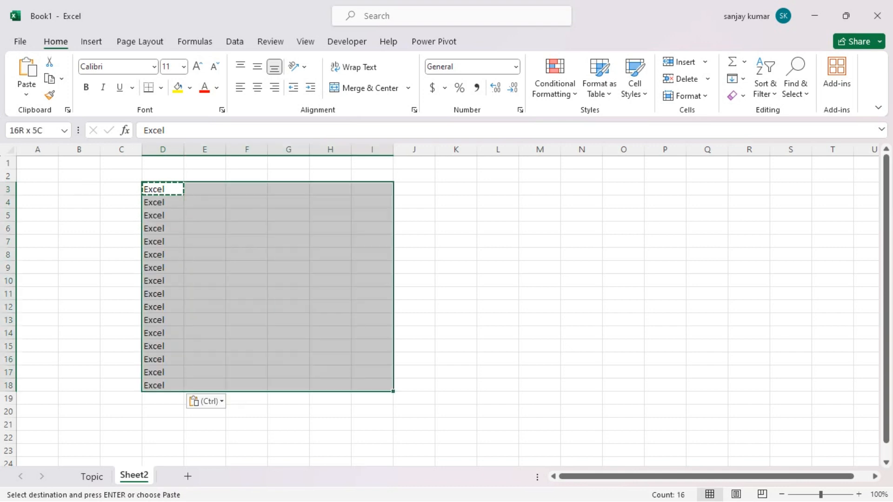
pyautogui.click(121, 189)
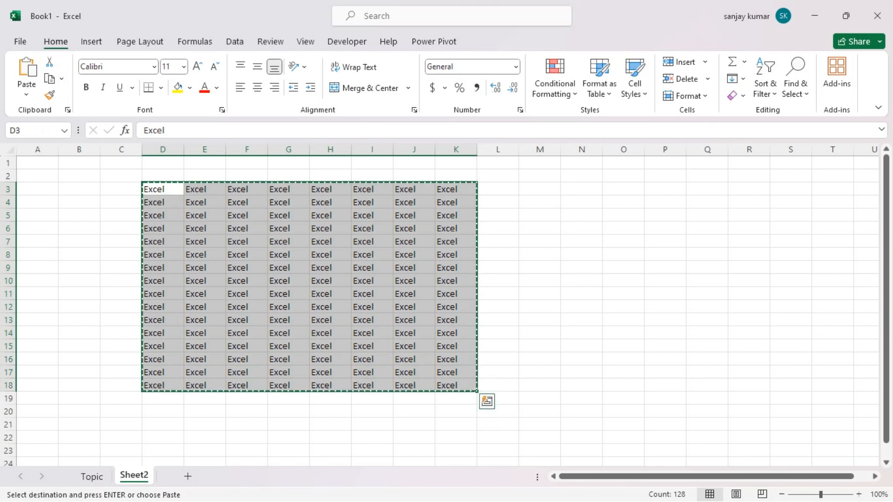
# - Duplicate the D3:K18 Excel block starting at O3 and add a blank Sheet3
pyautogui.click(413, 189)
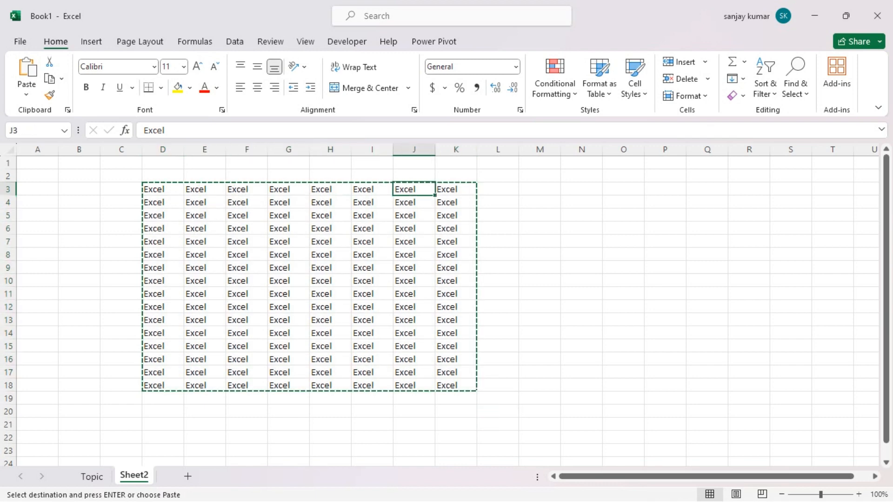
pyautogui.click(623, 188)
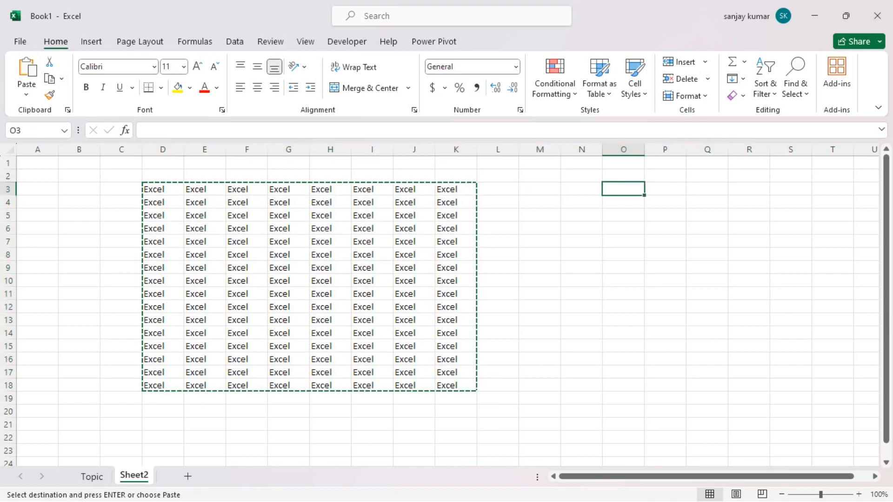
pyautogui.press('ctrl+v')
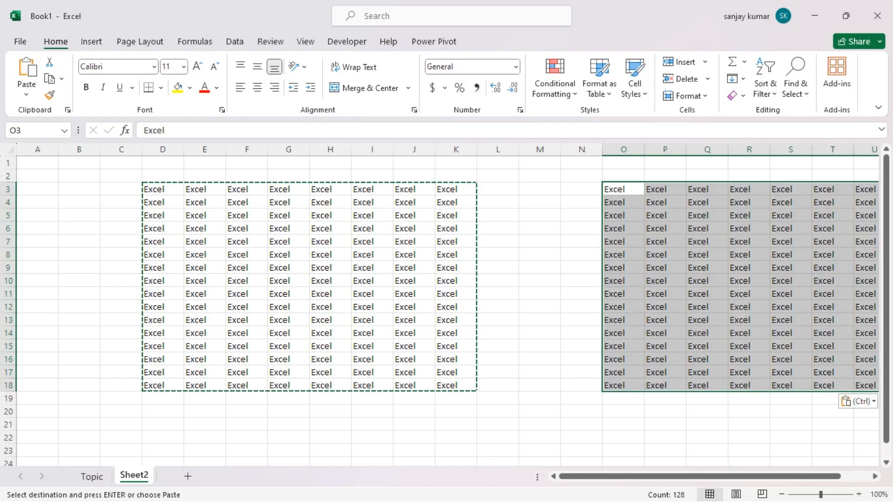
pyautogui.click(177, 477)
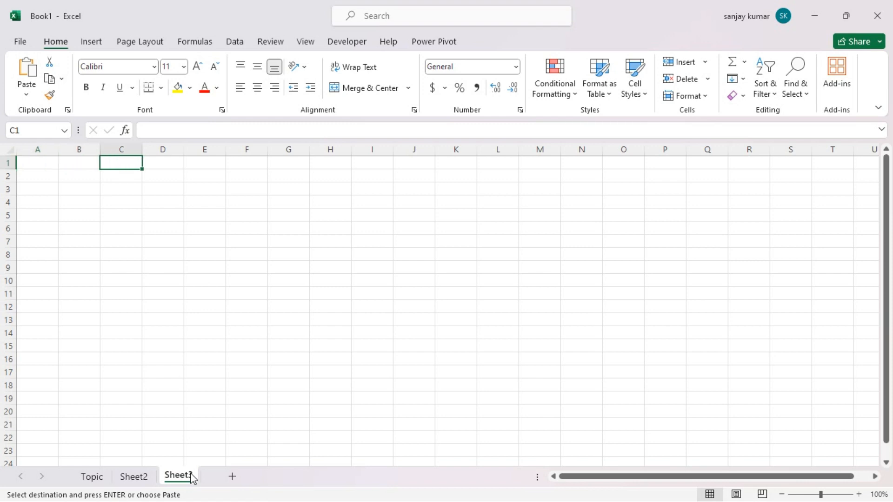
# - Paste the copied Excel block at D3 on Sheet3 and return to Sheet2
pyautogui.click(162, 202)
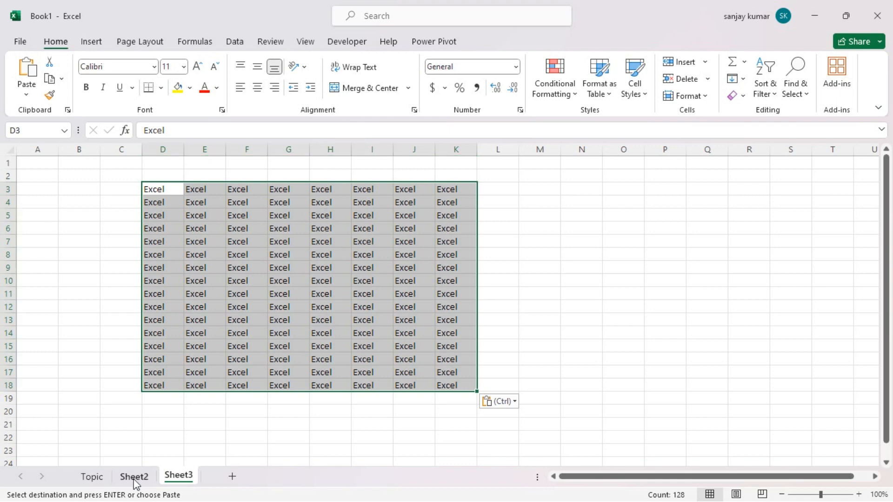
pyautogui.click(134, 476)
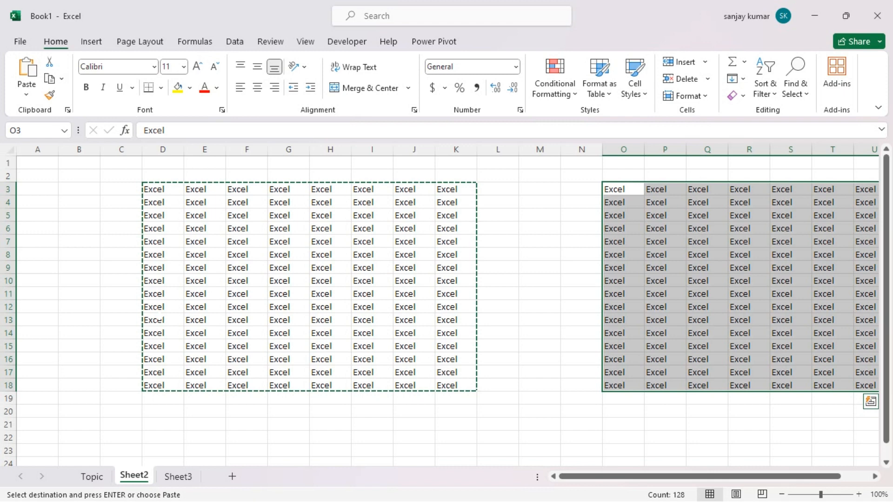
pyautogui.moveTo(48, 68)
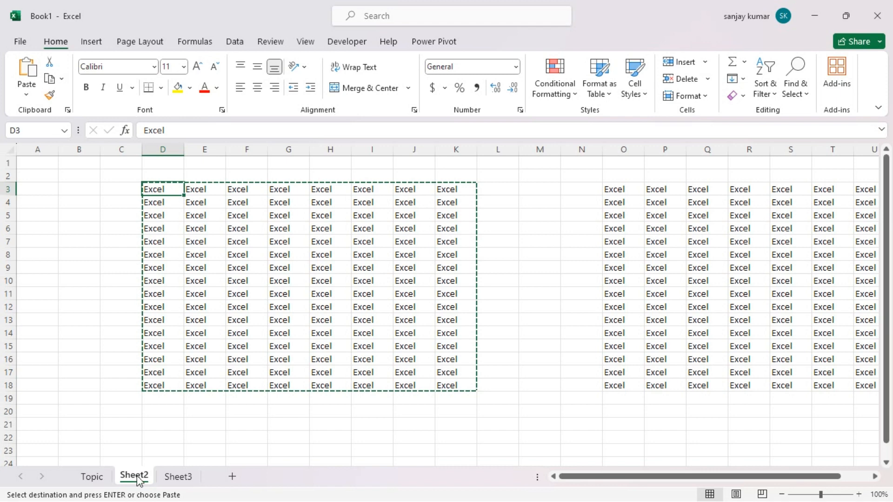
# - Delete Sheet2 and Sheet3 via the tab menu so only Topic remains
pyautogui.rightClick(135, 476)
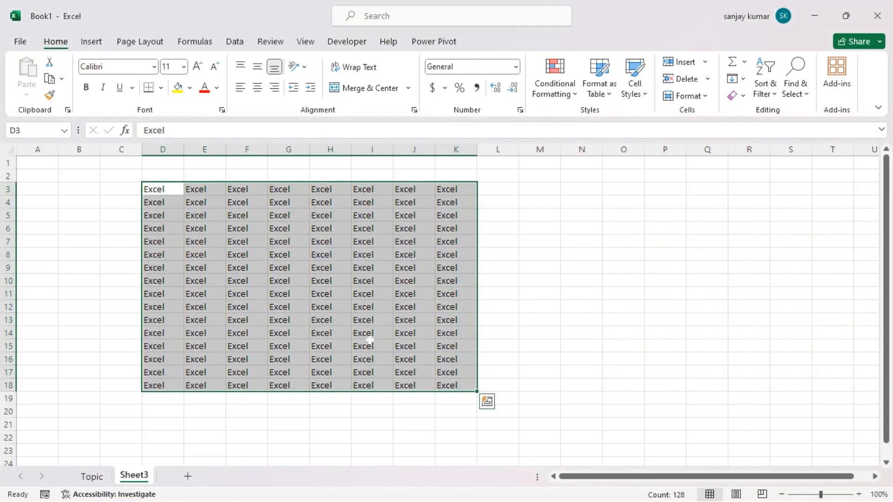
pyautogui.rightClick(134, 476)
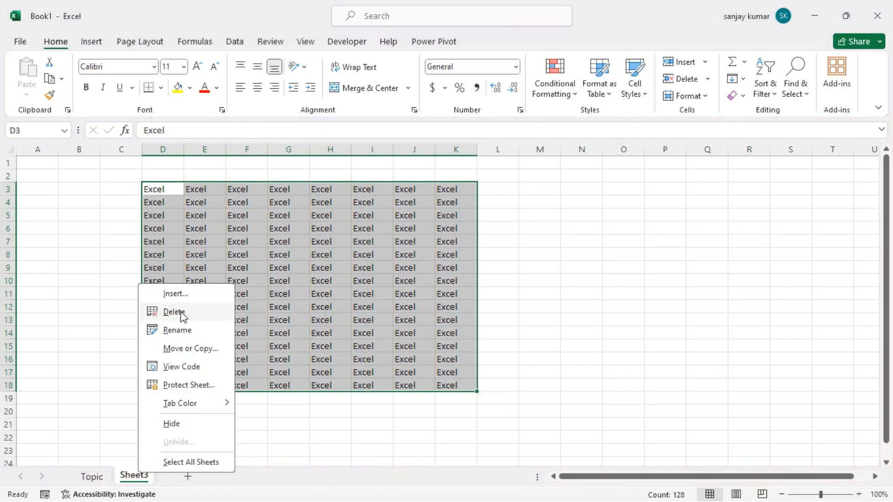
pyautogui.click(174, 311)
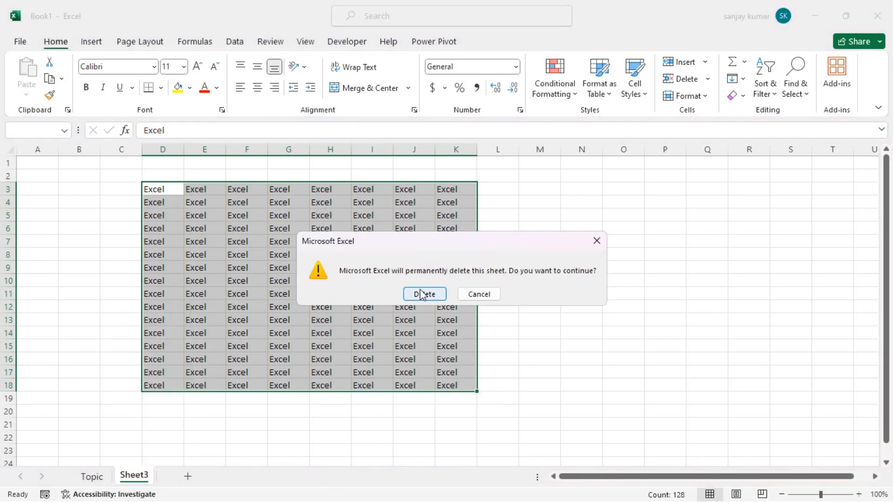
pyautogui.click(424, 293)
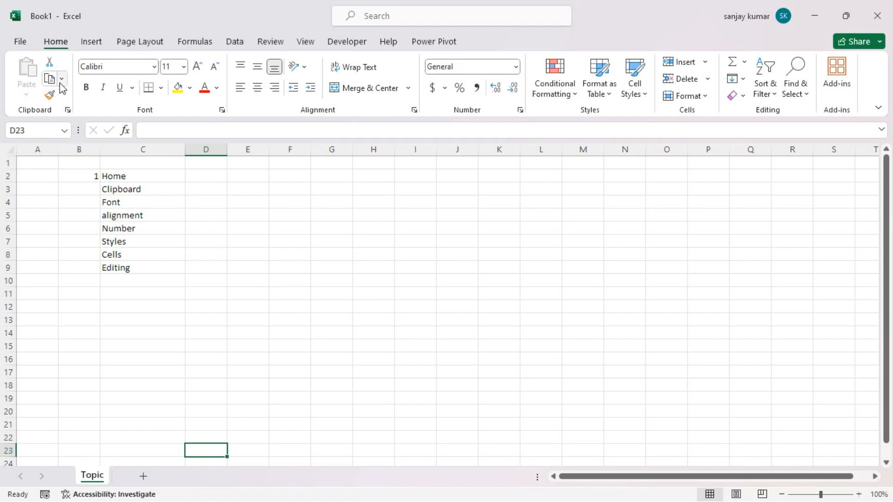
pyautogui.click(62, 78)
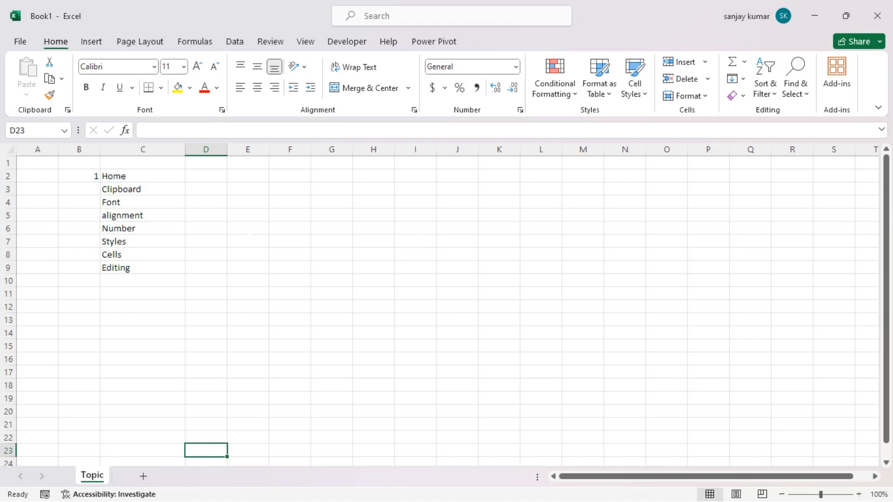
pyautogui.click(140, 437)
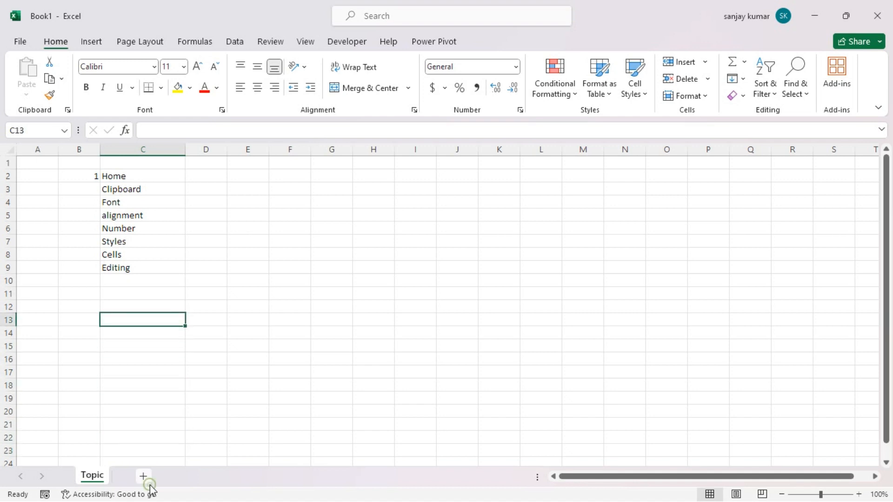
# - Enter Excel in E5 of Sheet4, paste it across E5:J17 and select that block
pyautogui.click(143, 476)
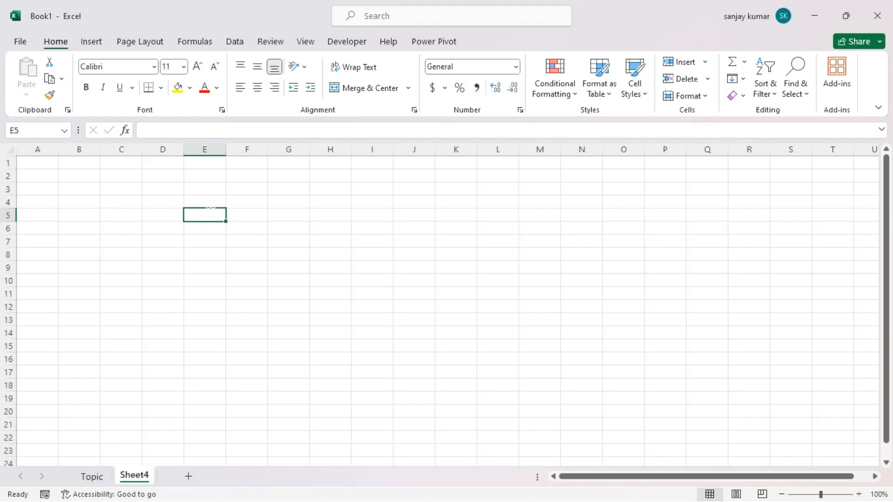
pyautogui.write('Excel')
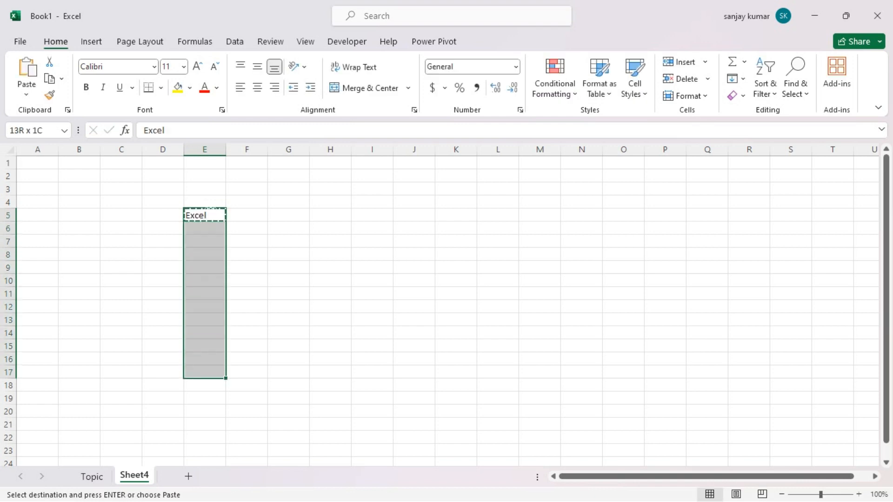
pyautogui.press('ctrl+v')
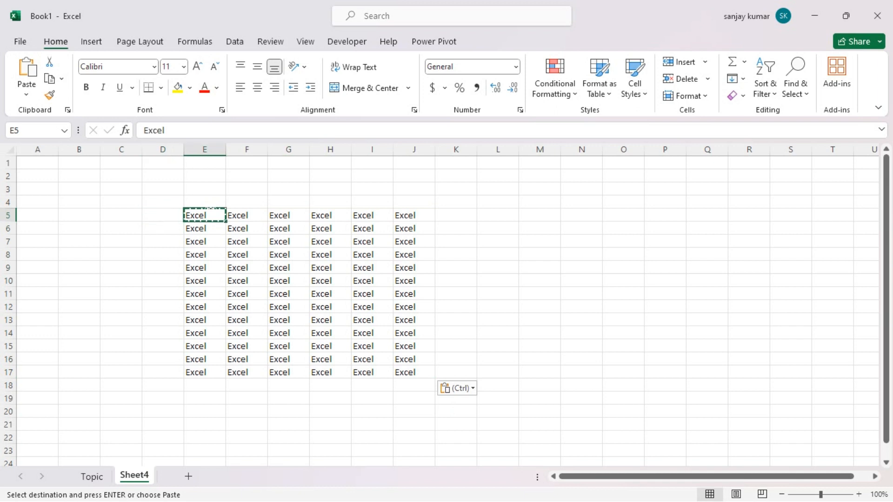
pyautogui.moveTo(194, 215); pyautogui.dragTo(404, 228)
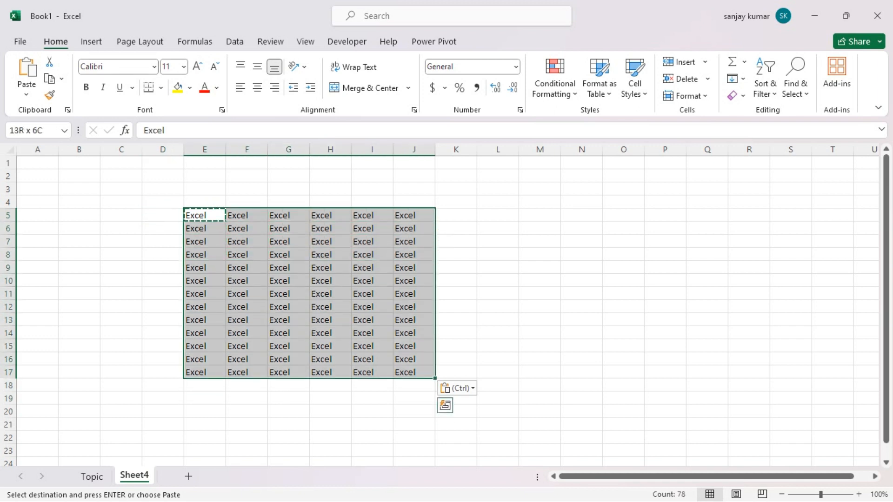
pyautogui.moveTo(50, 78)
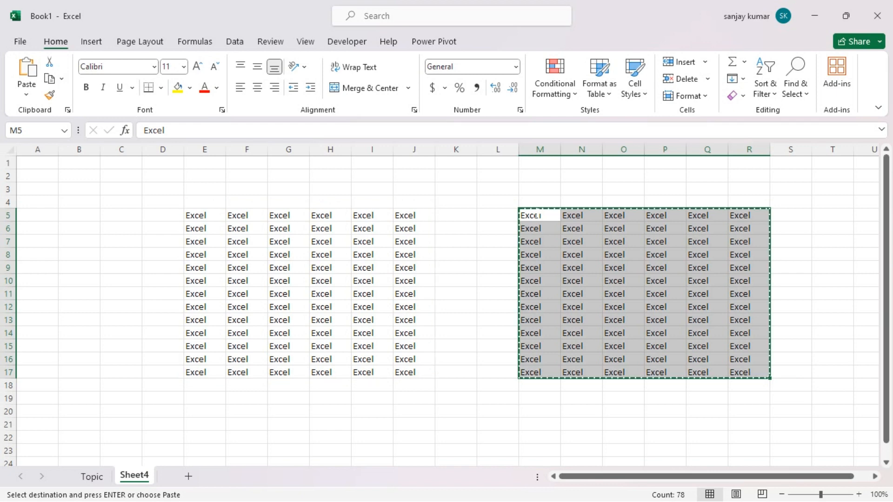
# - Add Sheet5 and paste the Excel block starting at E4
pyautogui.click(186, 476)
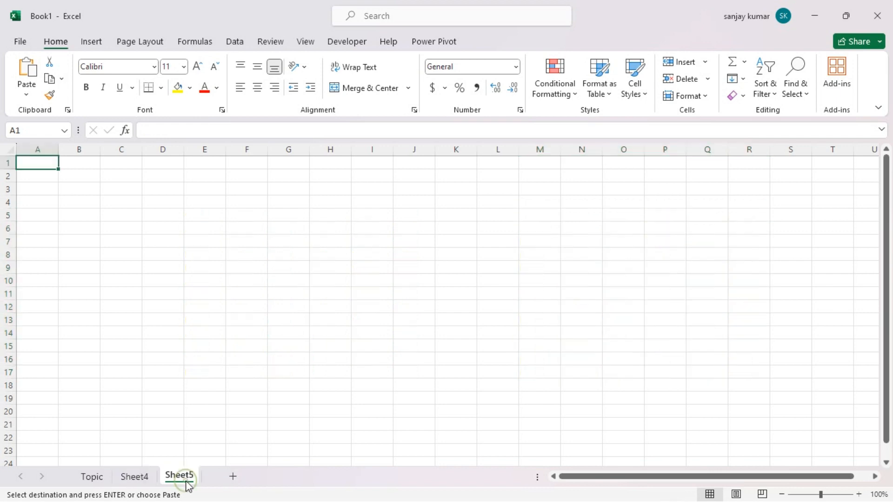
pyautogui.click(205, 202)
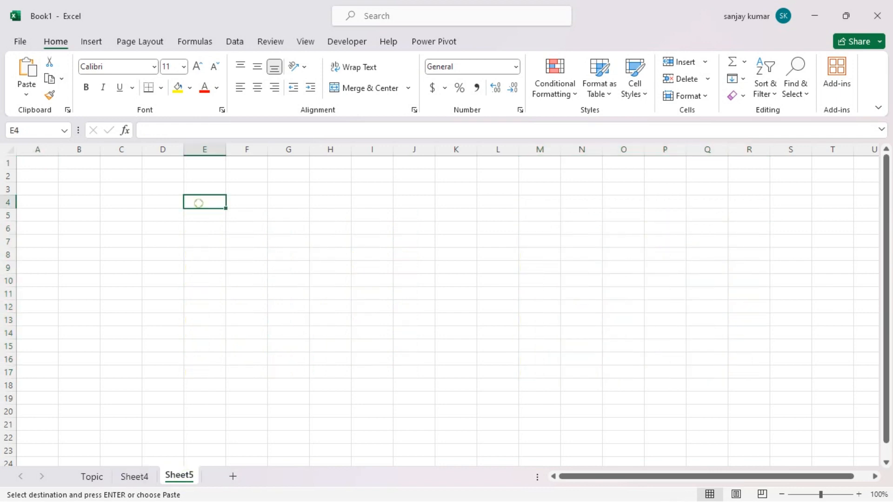
pyautogui.press('ctrl+v')
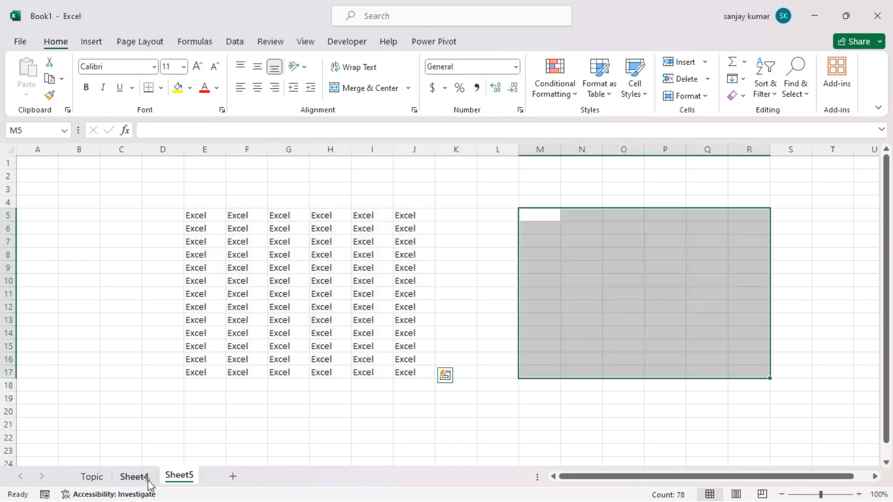
# - Delete Sheet4 and start deleting Sheet5 from the tab menu
pyautogui.rightClick(135, 476)
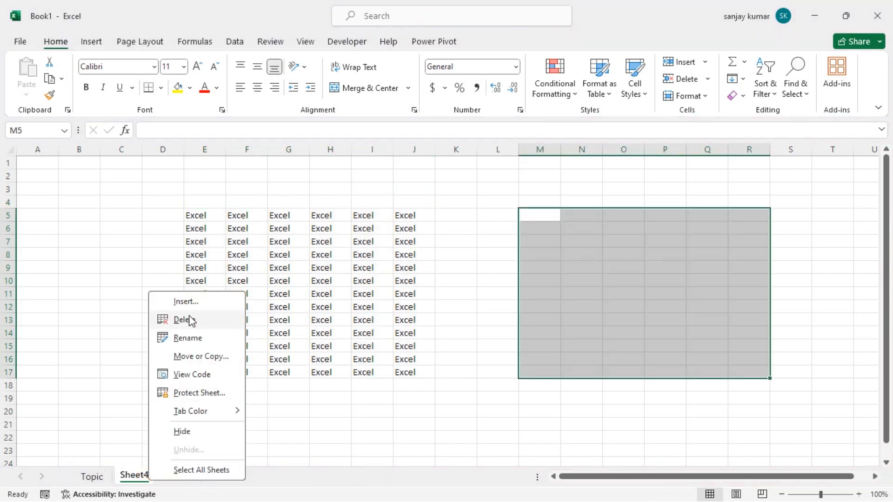
pyautogui.click(182, 320)
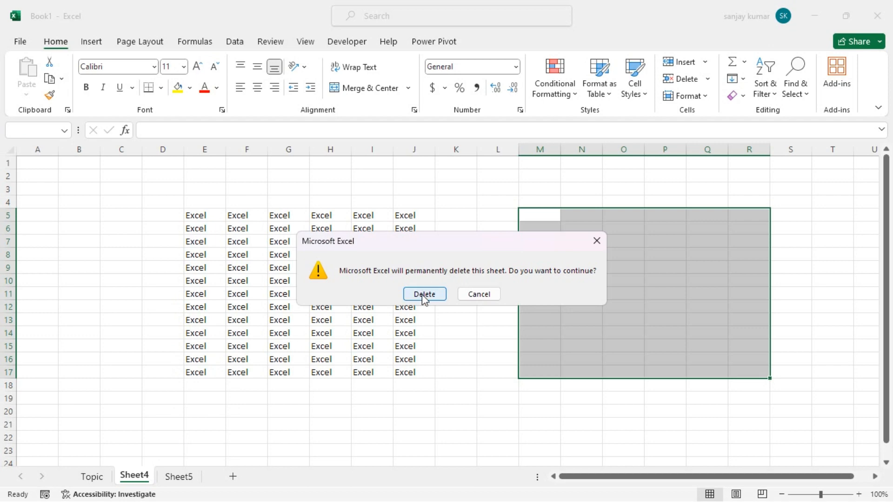
pyautogui.click(424, 294)
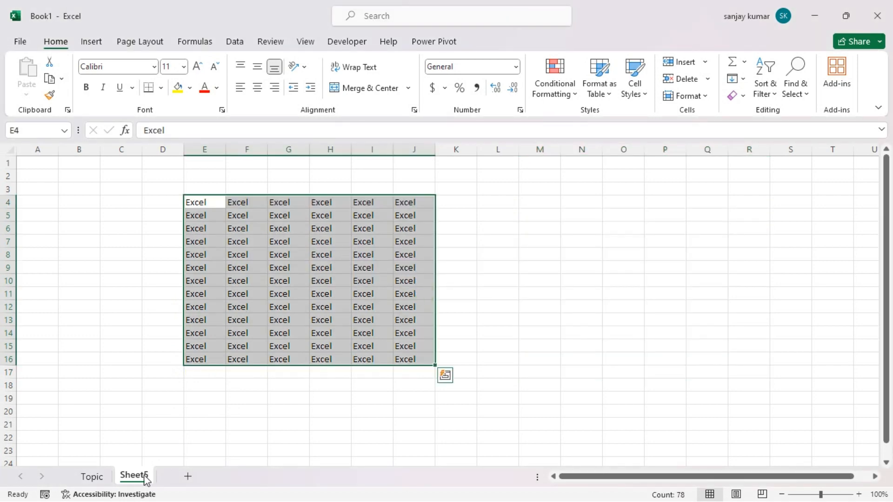
pyautogui.rightClick(135, 476)
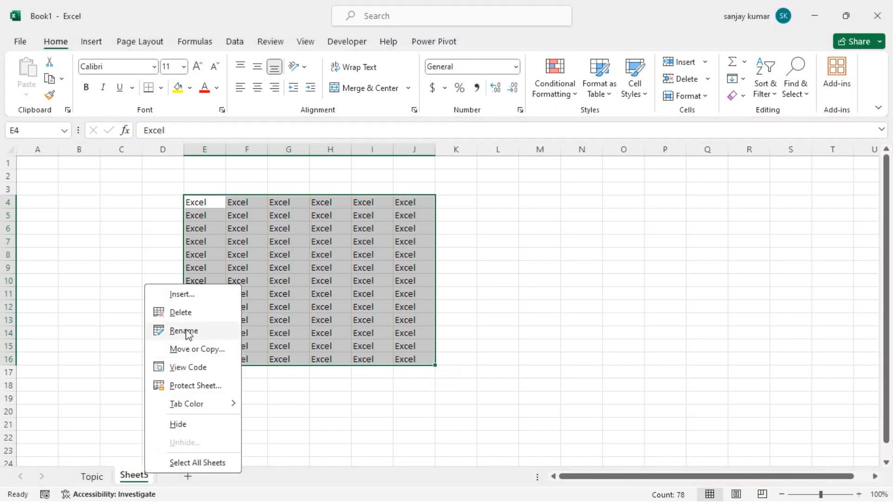
pyautogui.click(180, 313)
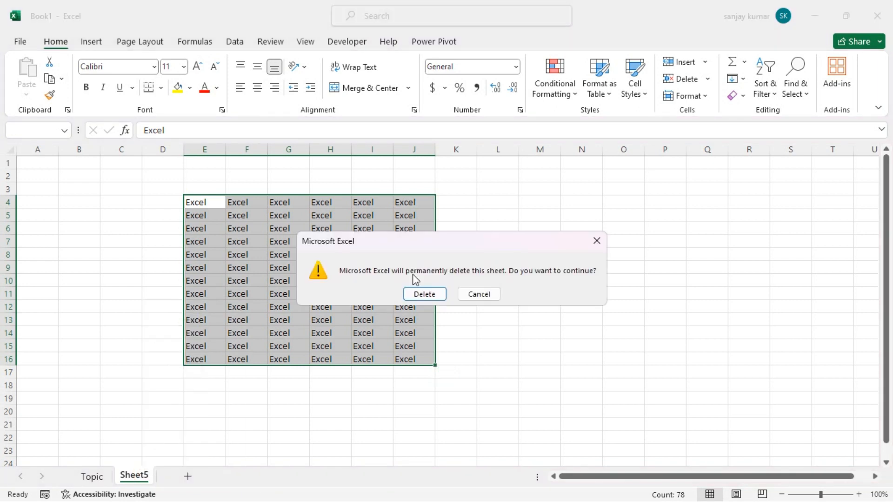
# - Confirm deleting Sheet5 and add a new blank Sheet6
pyautogui.click(424, 294)
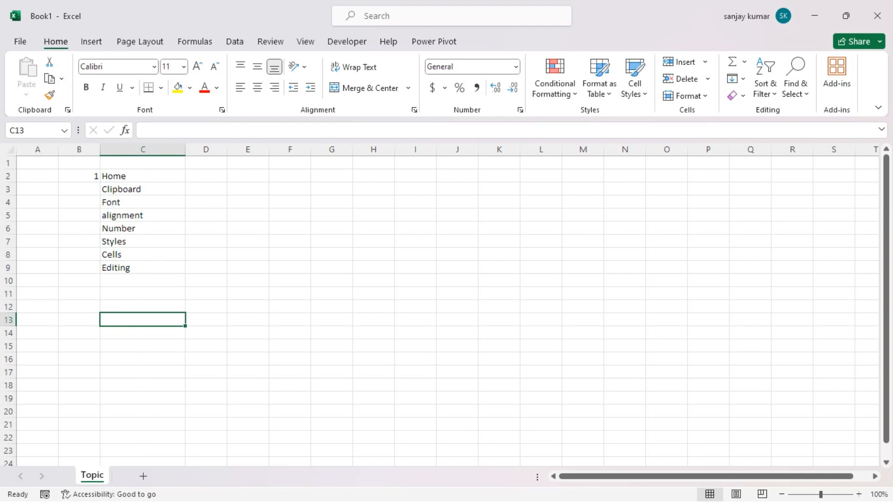
pyautogui.moveTo(48, 96)
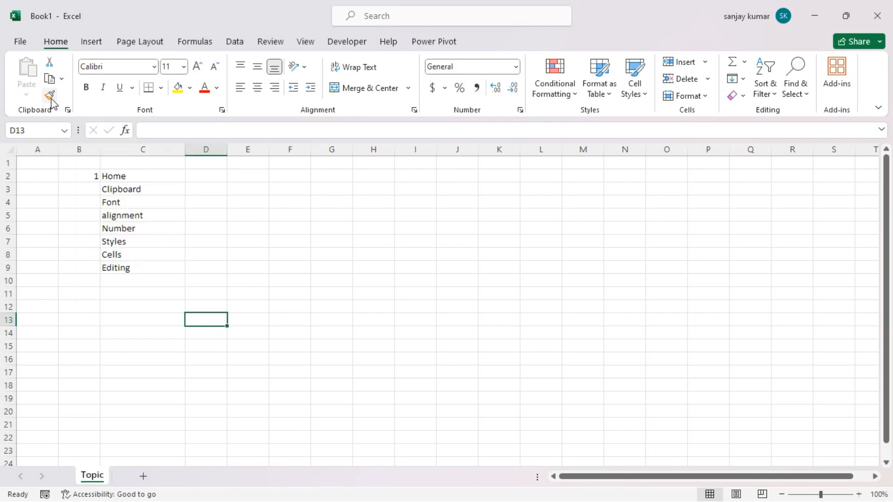
pyautogui.click(206, 268)
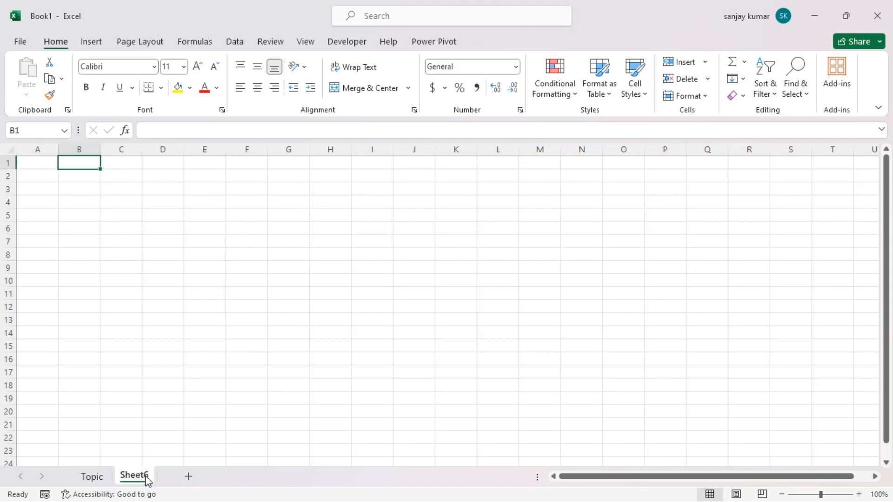
# - Enter Excel in E3 of Sheet6 and paste it down E3:E16
pyautogui.click(204, 187)
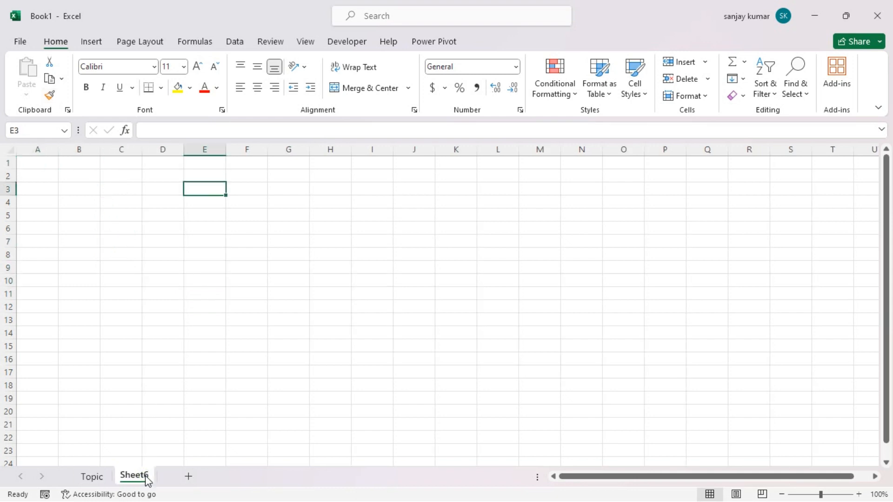
pyautogui.write('Excel')
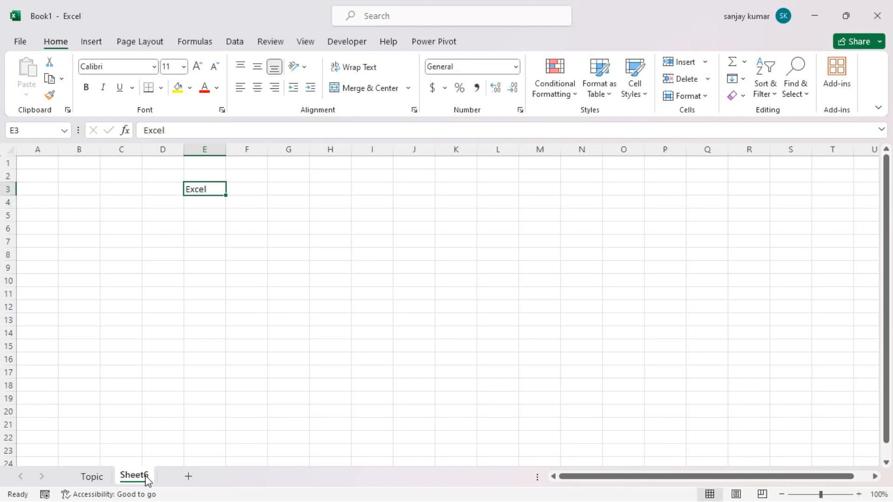
pyautogui.moveTo(204, 189); pyautogui.dragTo(204, 359)
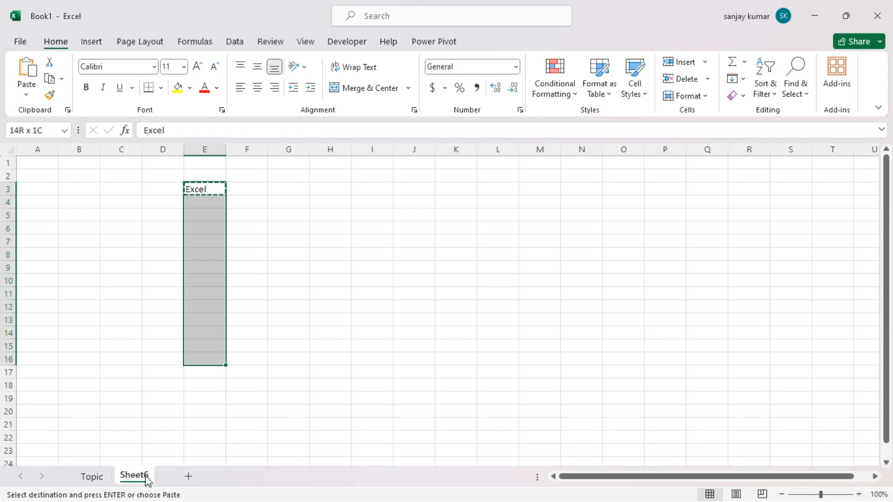
pyautogui.press('Enter')
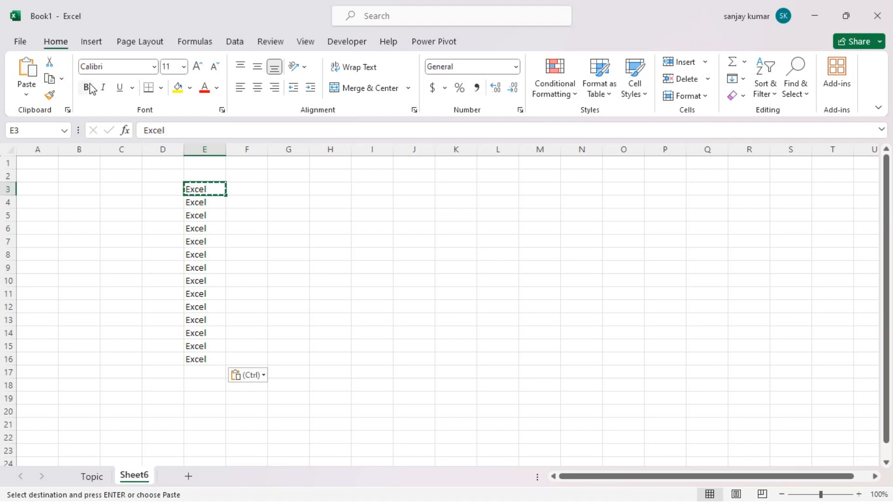
# - Make E3 bold with a yellow fill
pyautogui.click(85, 87)
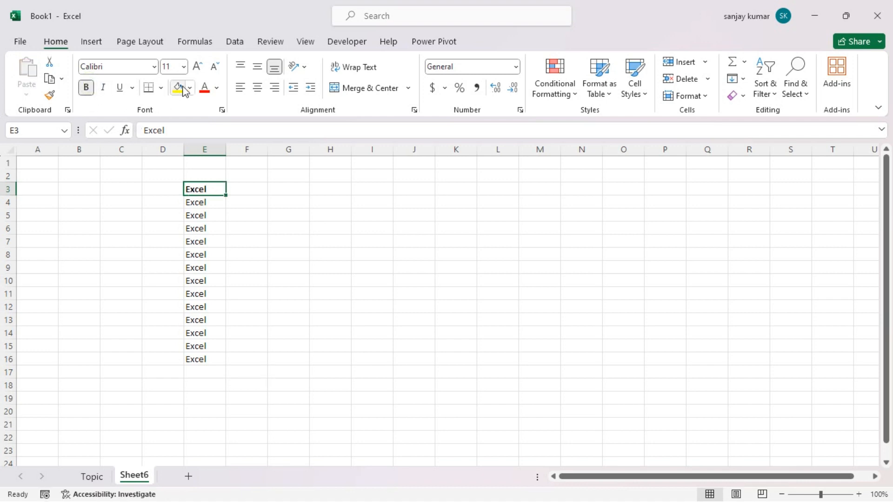
pyautogui.click(177, 88)
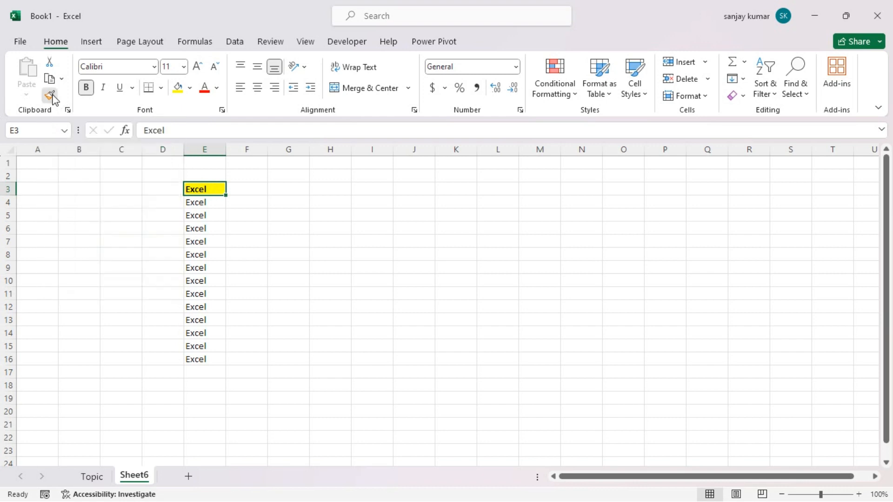
# - Use Format Painter to copy E3's bold yellow formatting onto E4:E16 and check it
pyautogui.click(49, 95)
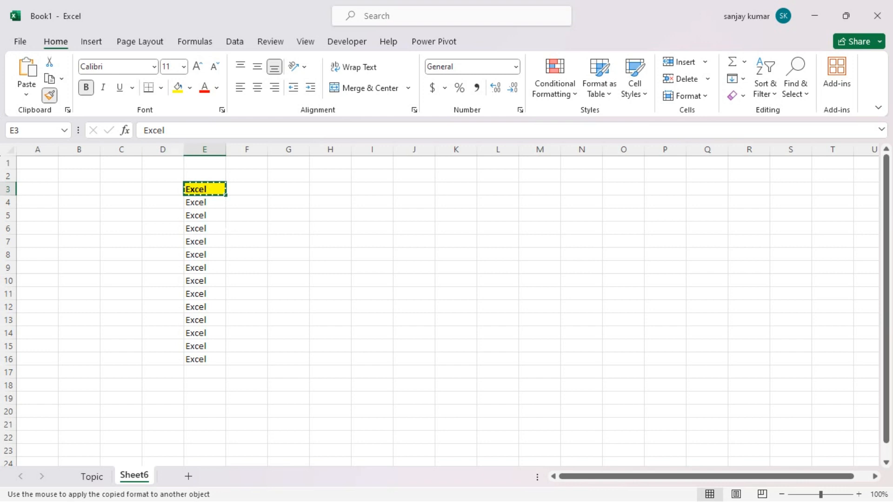
pyautogui.moveTo(203, 189); pyautogui.dragTo(204, 359)
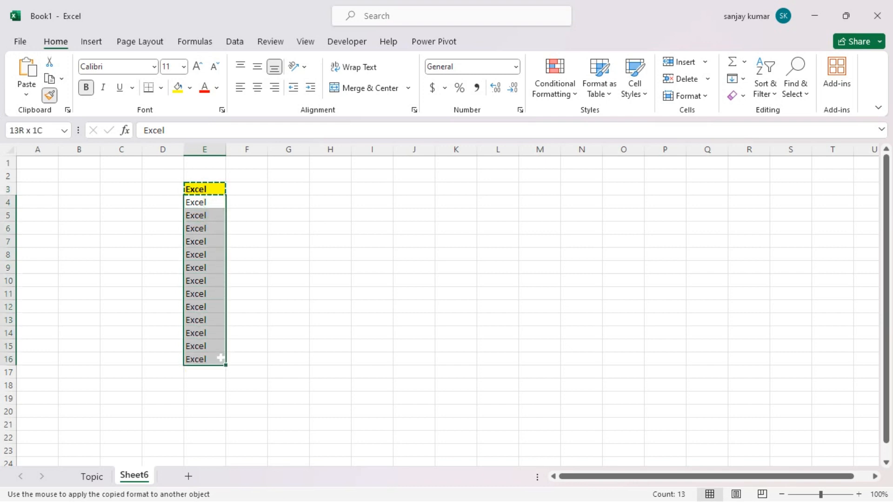
pyautogui.moveTo(204, 189); pyautogui.dragTo(204, 358)
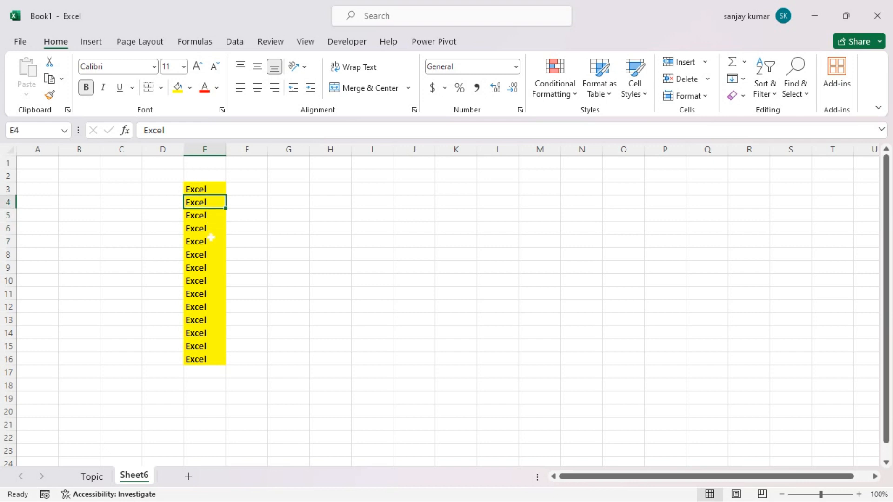
pyautogui.click(204, 189)
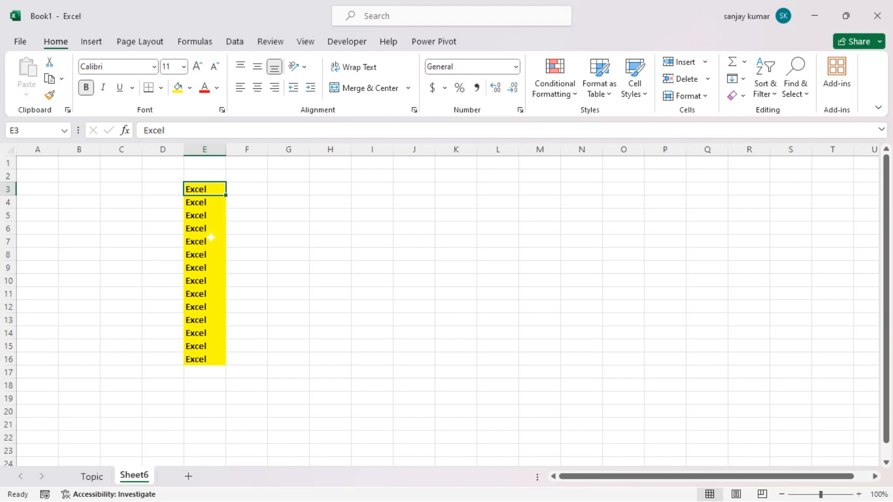
pyautogui.click(205, 201)
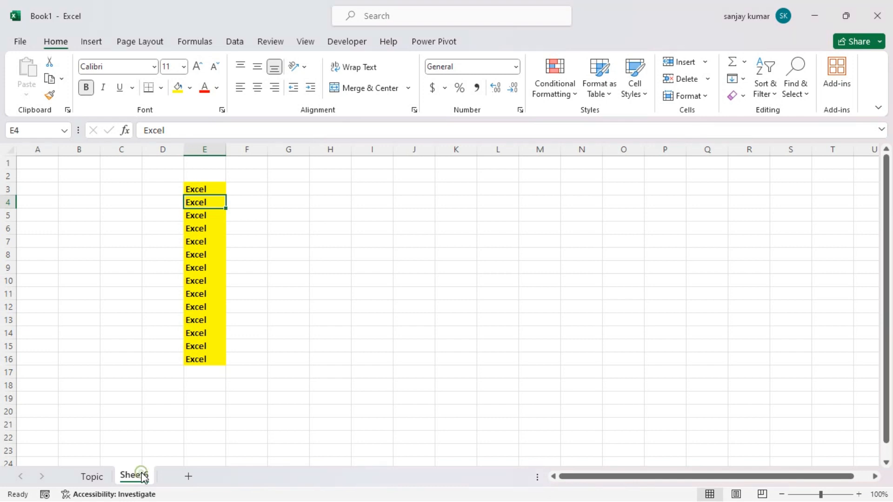
# - Delete Sheet6 so only the Topic sheet remains
pyautogui.rightClick(134, 476)
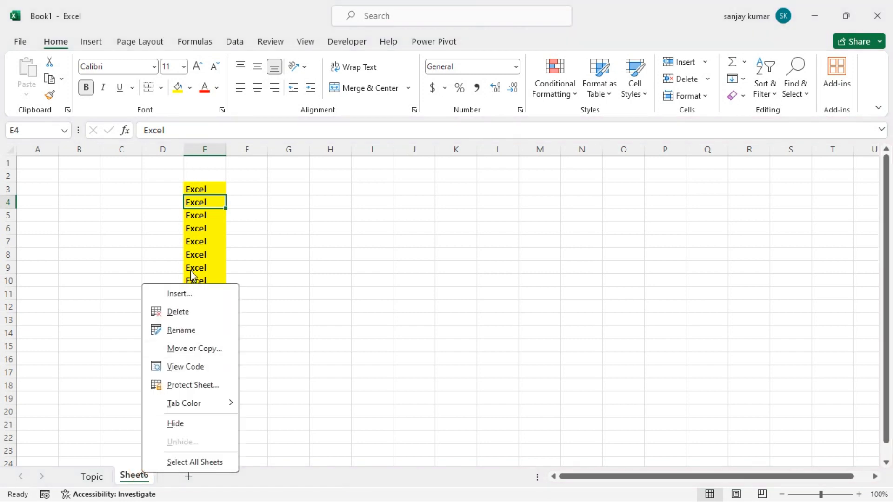
pyautogui.click(179, 312)
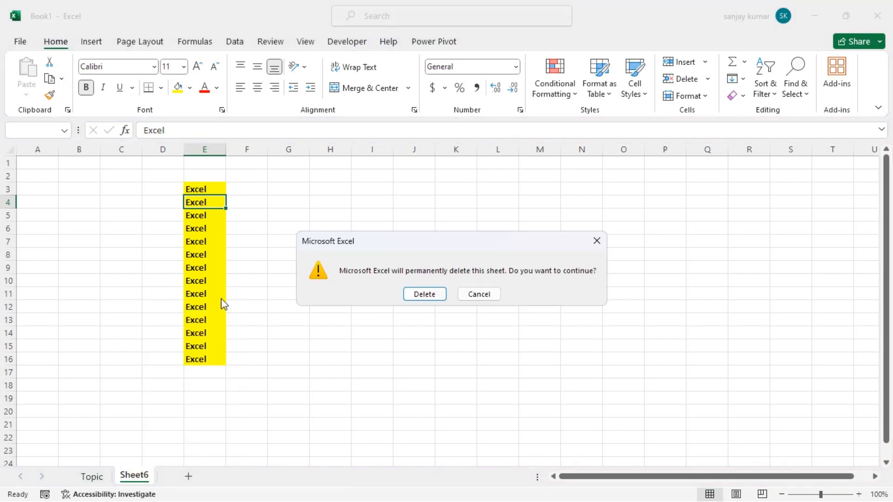
pyautogui.click(424, 294)
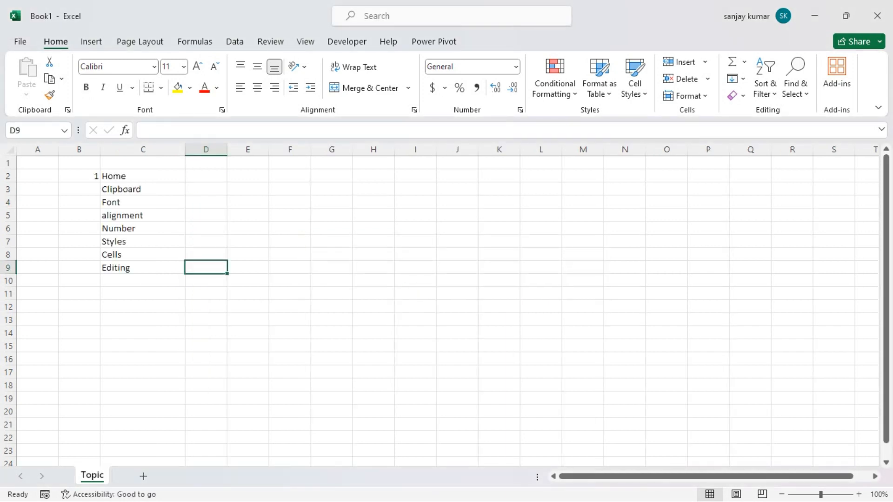